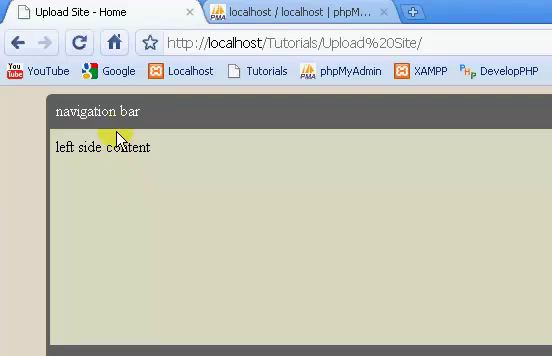
mouse_move(80, 172)
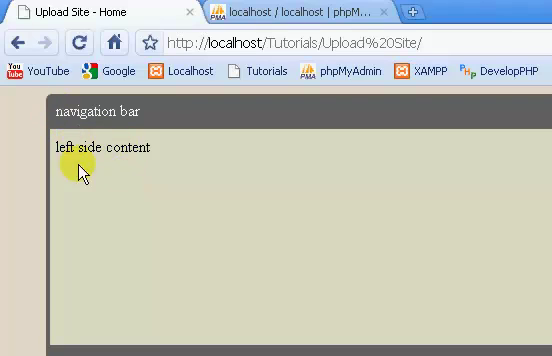
Replace the 'navigation bar' text in div#nav with <a href='#'>Home</a>.
scroll(down, 3)
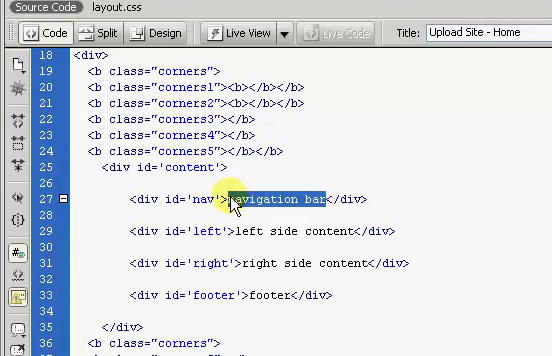
key(Delete)
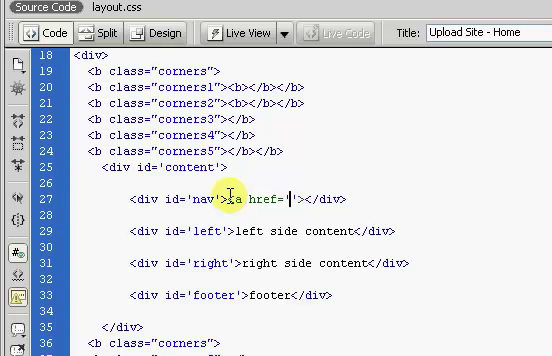
text(Home)
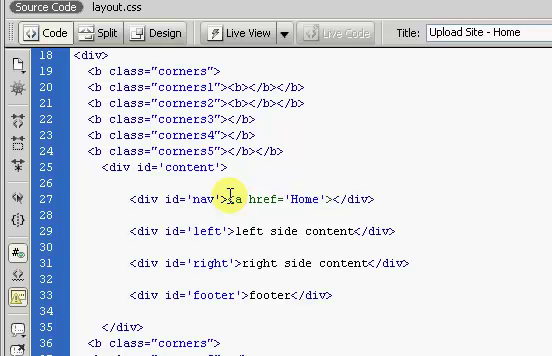
text(</a>)
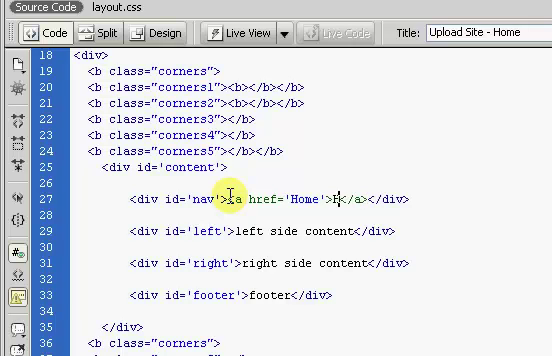
text(Home)
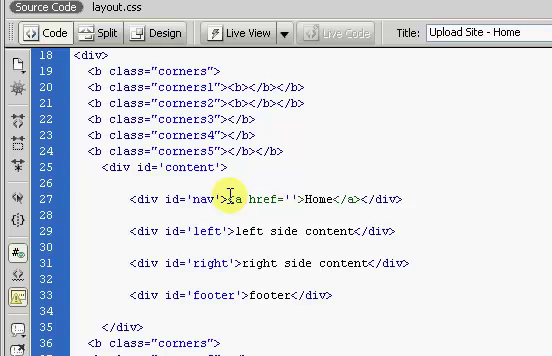
text(#)
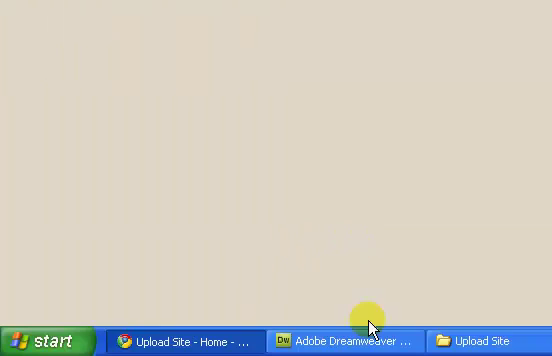
Duplicate the Home anchor into three '#' links and rename the second to Browse.
click(340, 341)
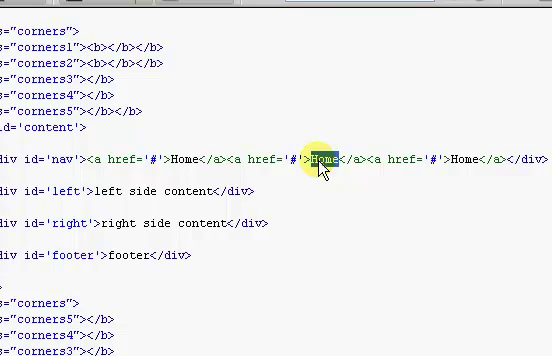
text(Browse)
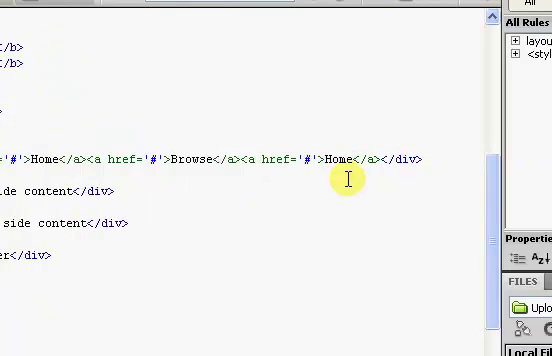
double_click(341, 157)
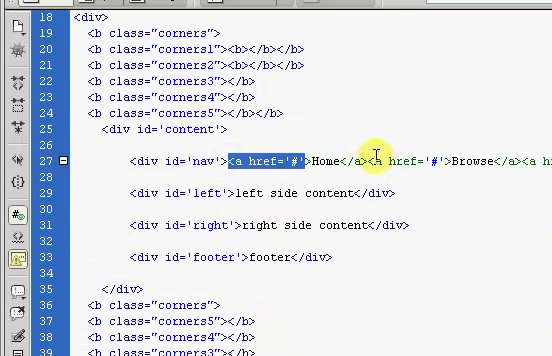
scroll(right, 3)
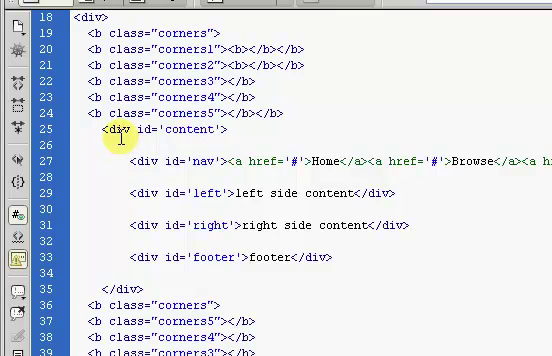
scroll(down, 3)
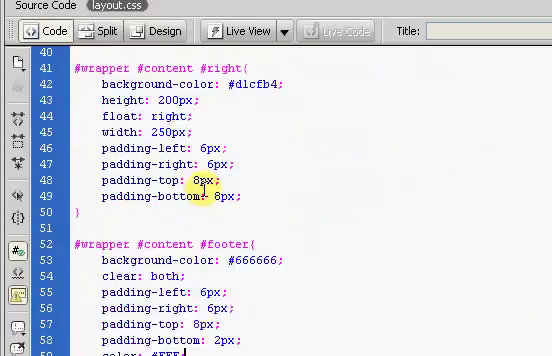
Add a '#wrapper #content #nav a' rule in layout.css with color: #FFF.
scroll(up, 3)
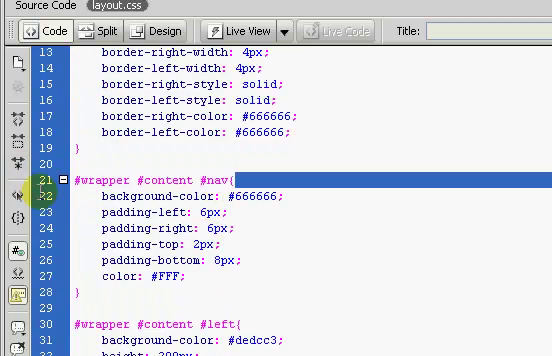
scroll(down, 3)
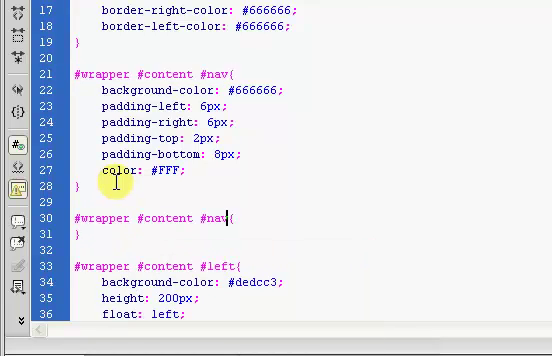
text(a)
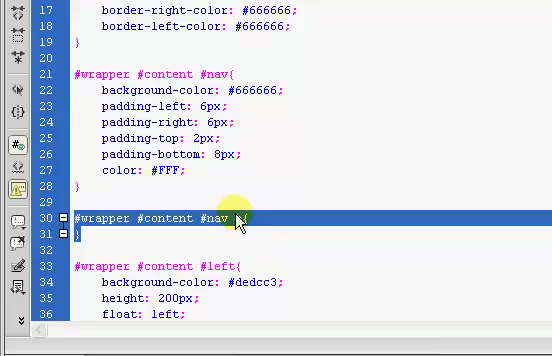
text(a)
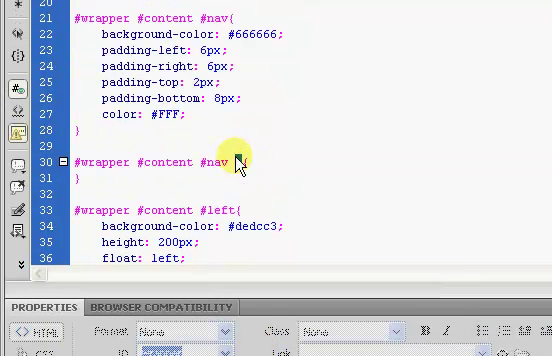
text(a)
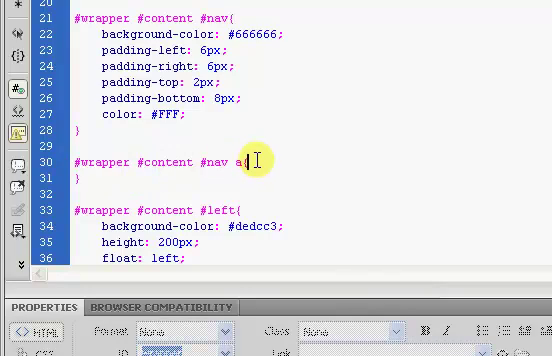
text({)
click(185, 178)
text(color: #FFF;)
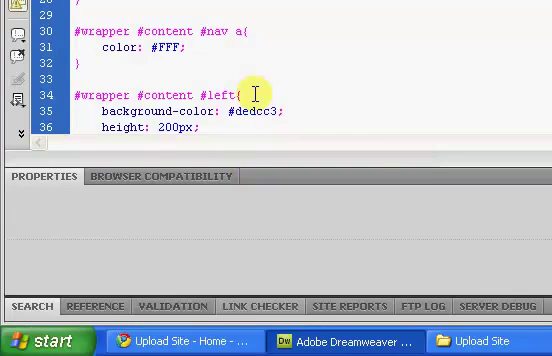
Give the #nav a rule text-decoration: none and 8px left and right padding.
text(te)
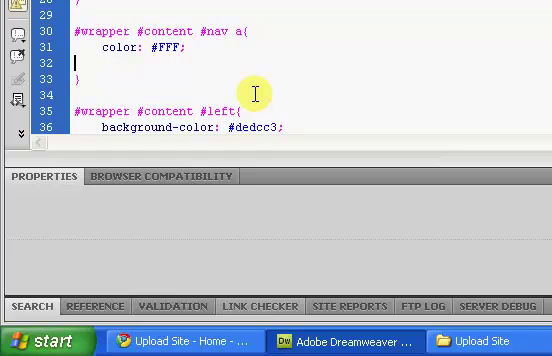
text(text-decoration: none;)
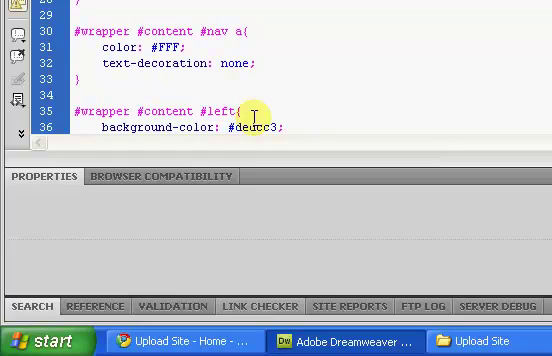
click(139, 340)
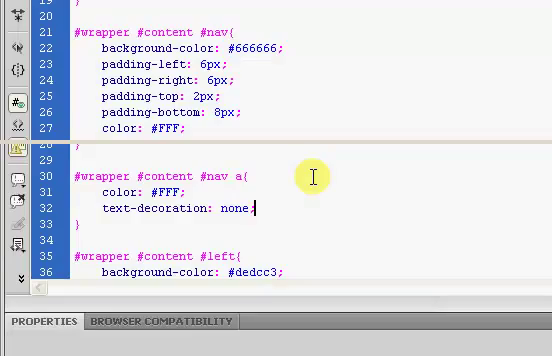
text(padding-right: 8px;)
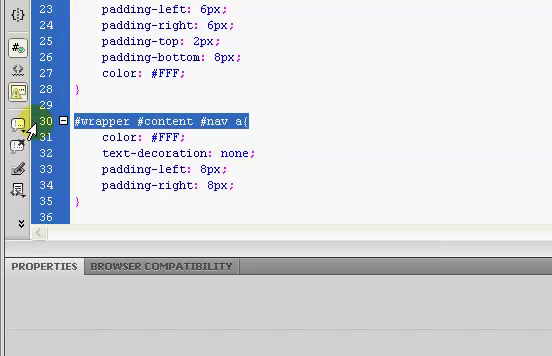
Add a '#wrapper #content #nav a:hover' rule making hovered links green, then preview in Chrome.
scroll(down, 3)
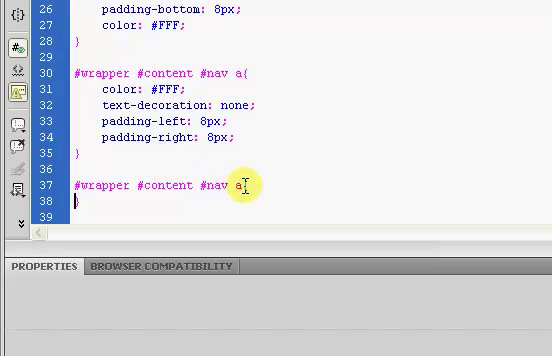
text(:)
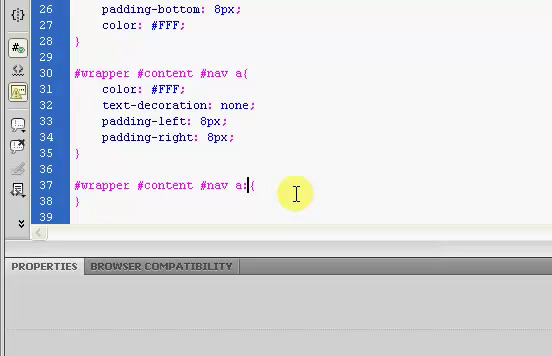
text(hover)
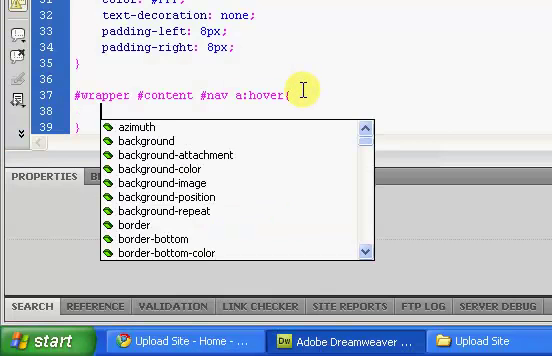
text(co)
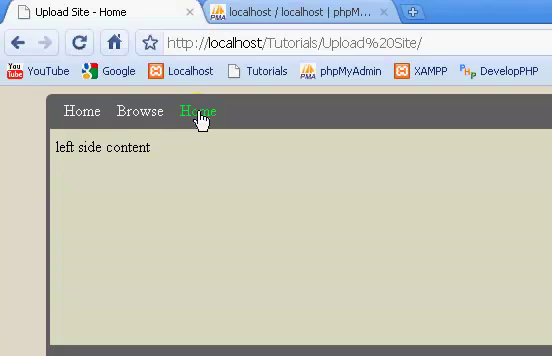
mouse_move(195, 112)
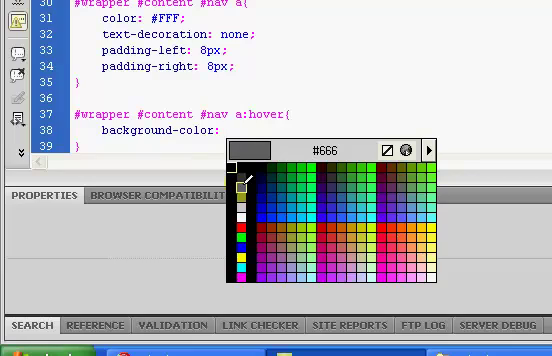
Switch the hover rule to a #999 gray background-color and preview.
click(242, 195)
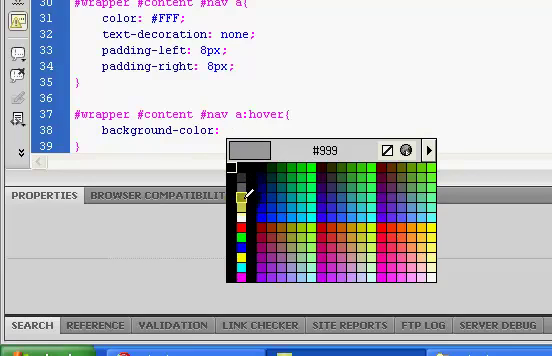
click(241, 197)
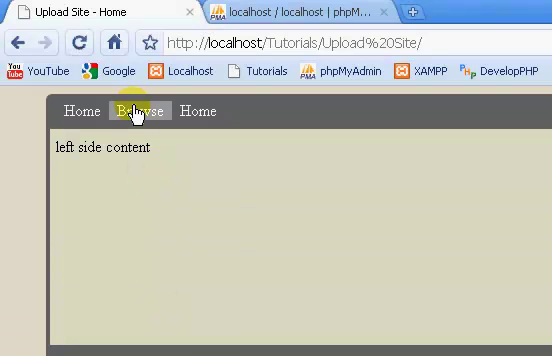
mouse_move(205, 130)
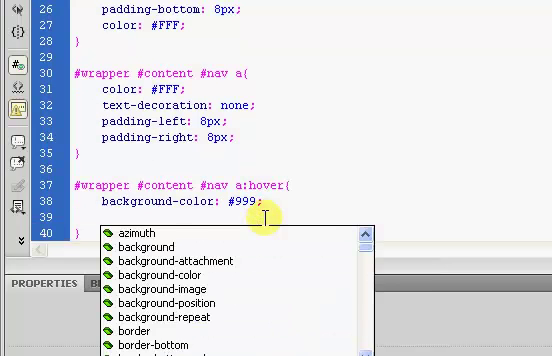
Add padding-top: 7px and padding-bottom: 7px to the a:hover rule and check in Chrome.
text(padding-top: 7px;)
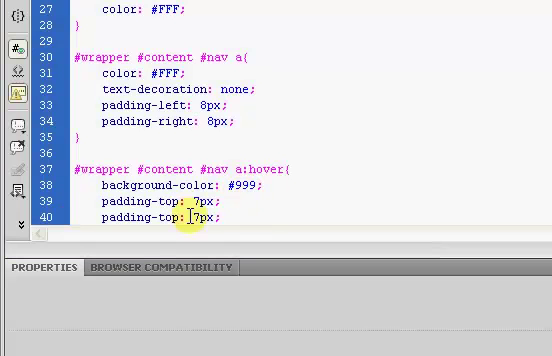
text(bottom)
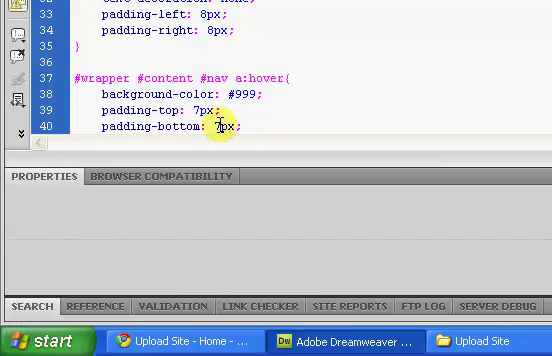
click(135, 341)
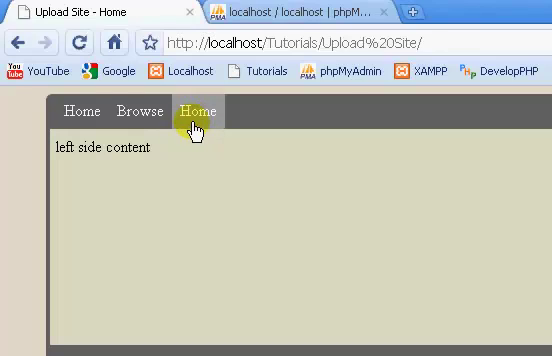
mouse_move(139, 112)
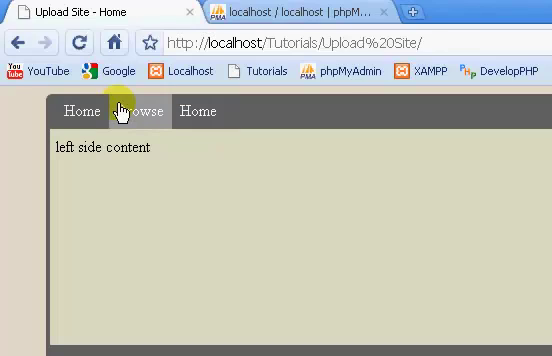
mouse_move(195, 112)
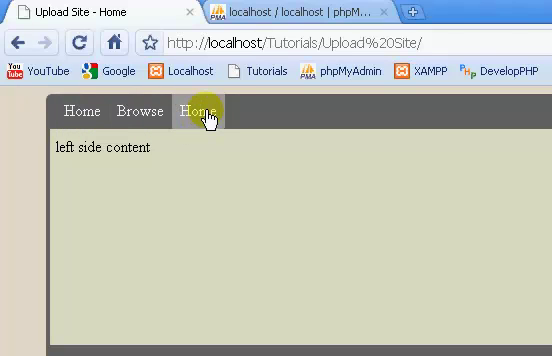
mouse_move(196, 113)
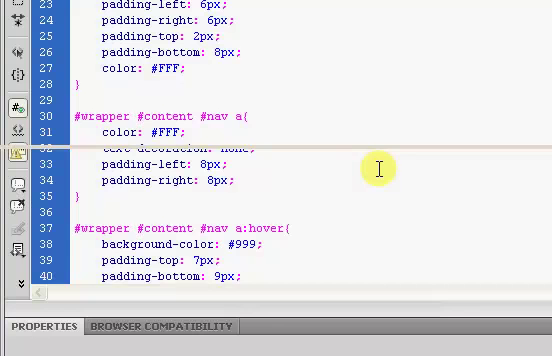
Set hover padding-bottom to 9px and nav link left/right padding to 10px.
scroll(down, 3)
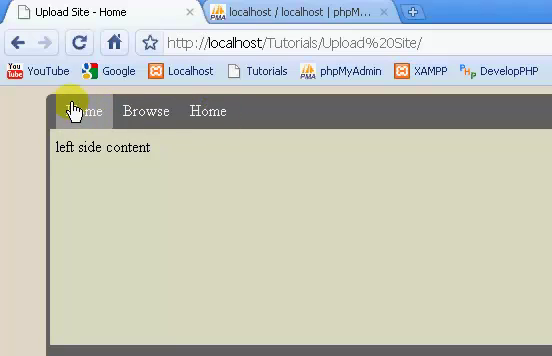
mouse_move(208, 111)
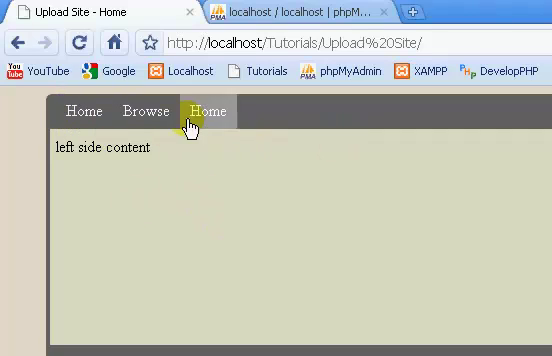
mouse_move(196, 116)
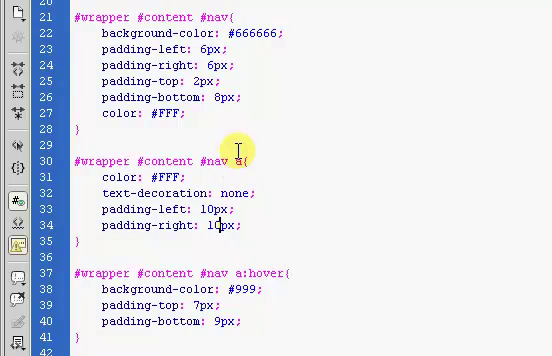
scroll(down, 3)
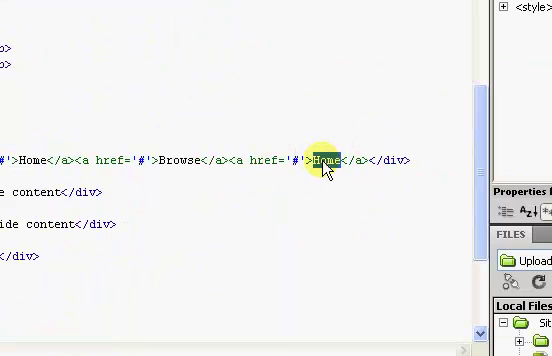
Change the third navigation link's text from Home to 'random', save and refresh Chrome.
text(rando)
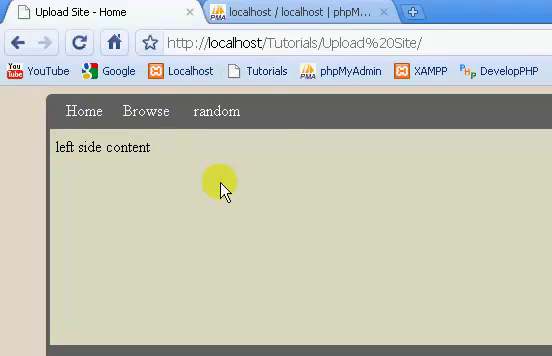
mouse_move(97, 145)
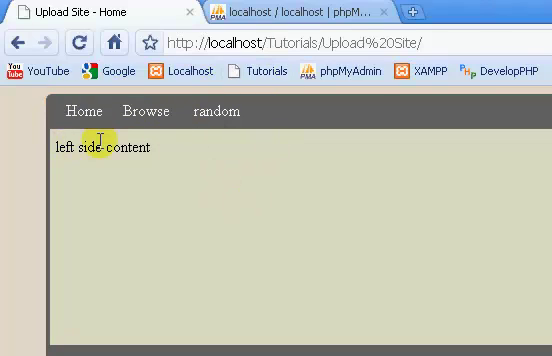
mouse_move(212, 111)
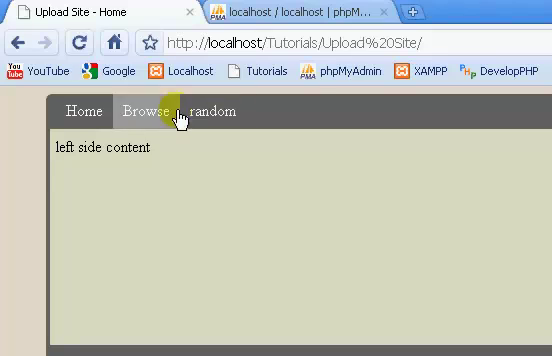
mouse_move(200, 111)
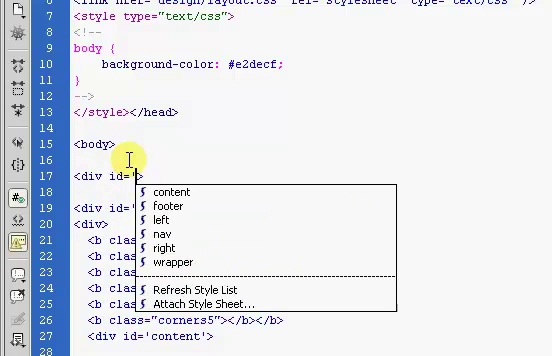
Insert <div id='header'></div> right after <body> in index.php.
text(header)
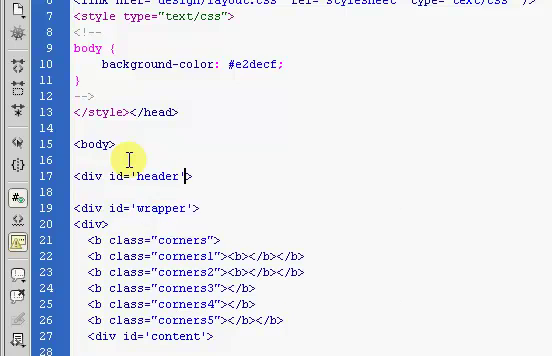
text(</div>)
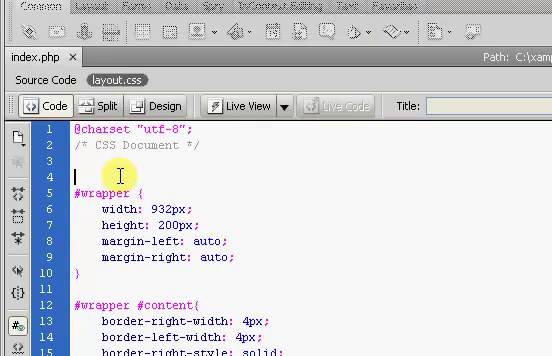
Add a #header rule at the top of layout.css and view the shifted preview.
text(#)
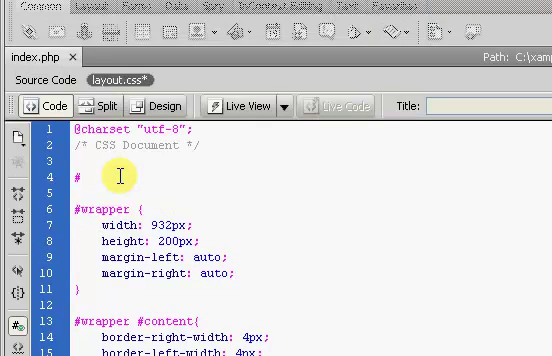
text(header)
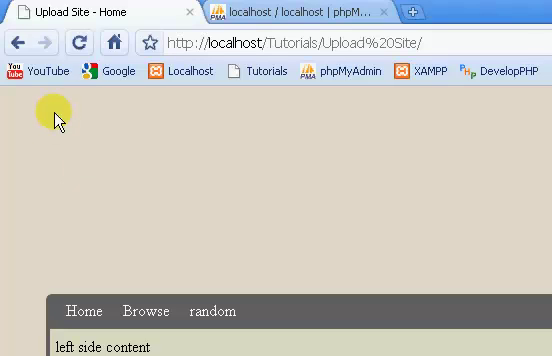
scroll(down, 3)
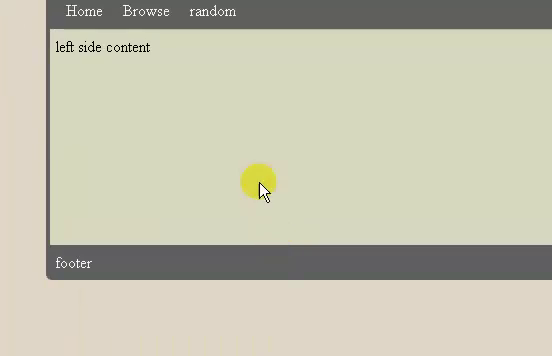